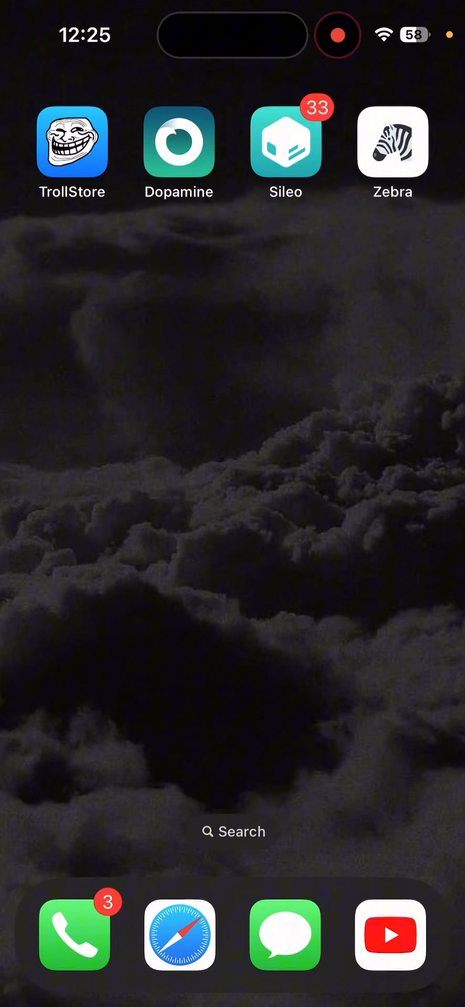
- Download the Dopamine .ipa from ellekit.space in Safari and view the downloads list
{"action": "left_click", "coordinate": [178, 141]}
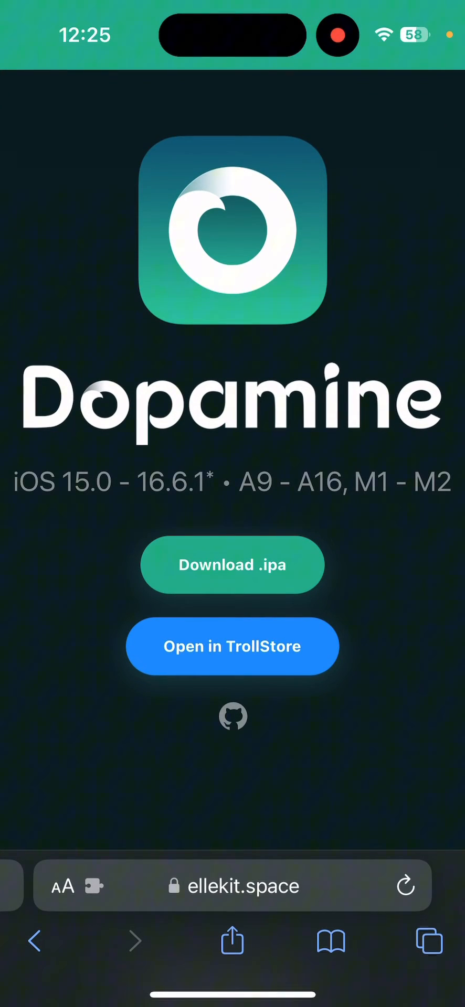
{"action": "left_click", "coordinate": [232, 716]}
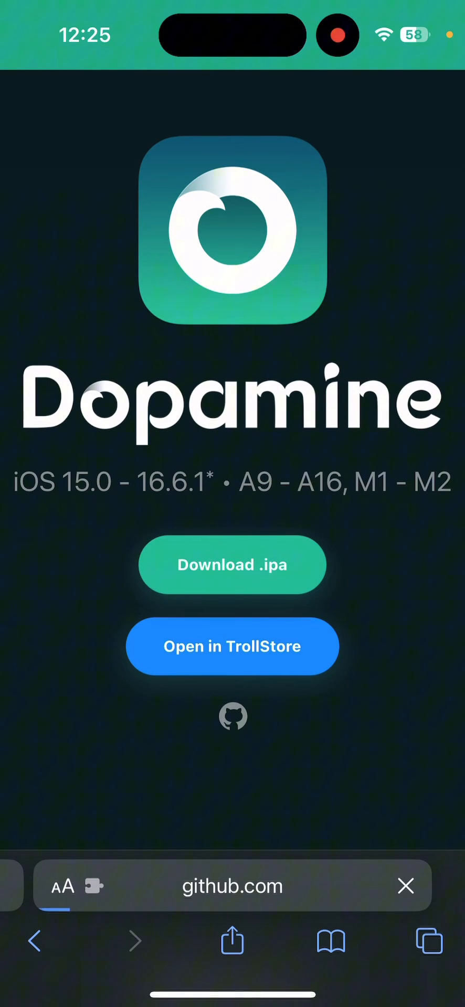
{"action": "left_click", "coordinate": [232, 564]}
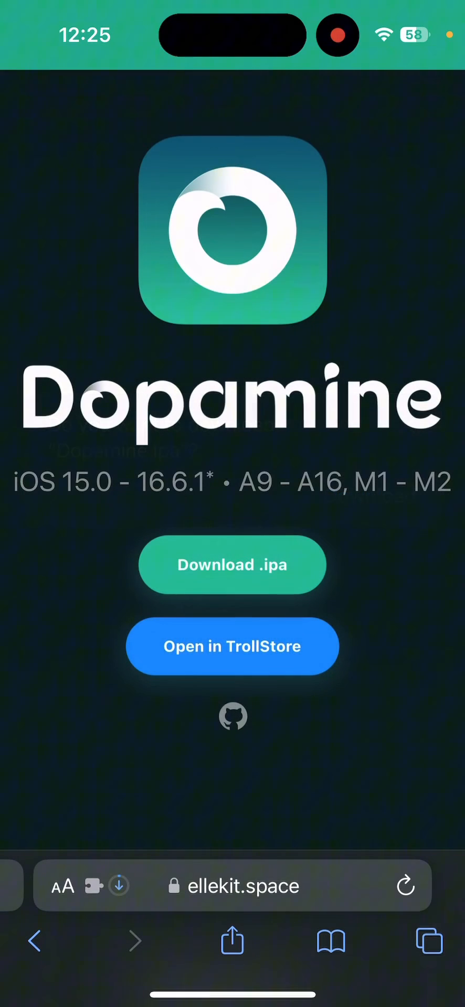
{"action": "left_click", "coordinate": [62, 885]}
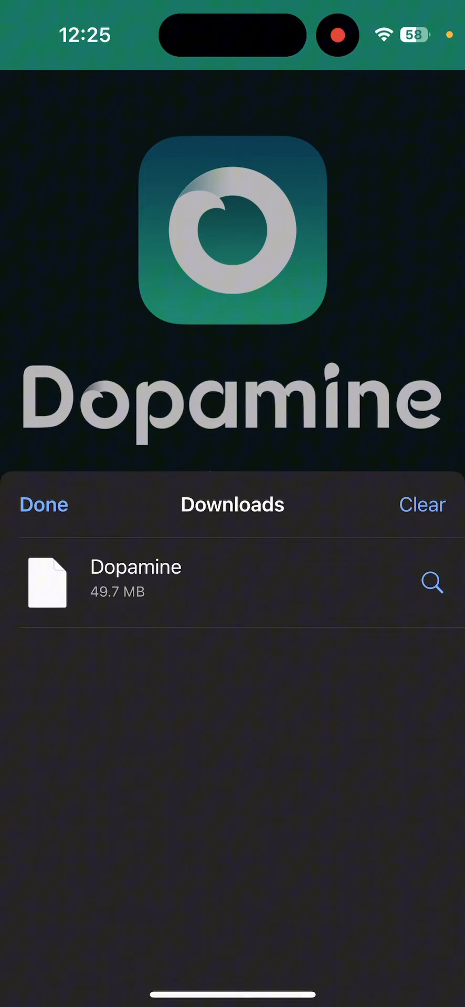
- Share the downloaded Dopamine IPA to TrollStore for installation
{"action": "left_click", "coordinate": [432, 583]}
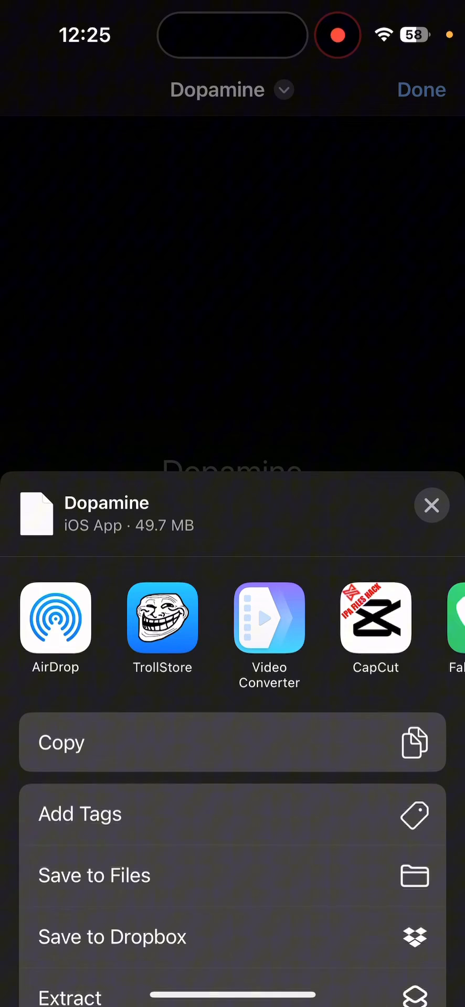
{"action": "left_click", "coordinate": [161, 618]}
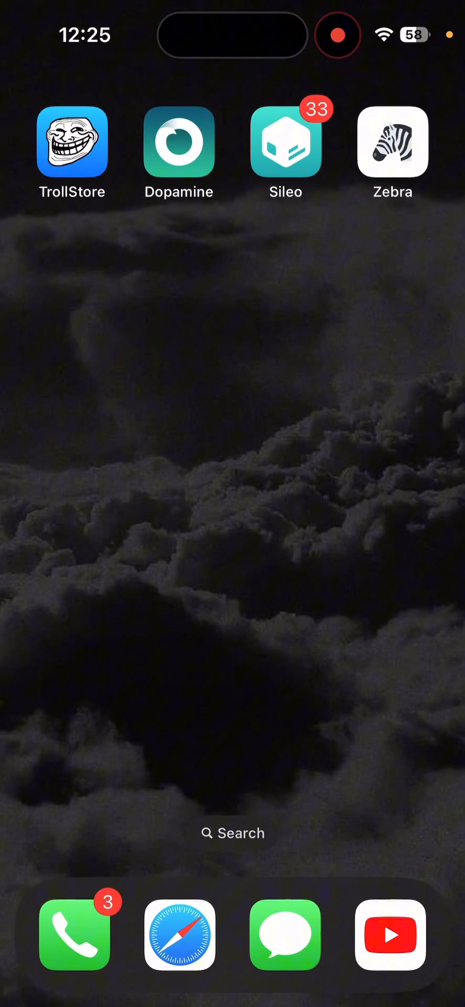
- Launch Dopamine and review its Tweak Injection settings before returning home
{"action": "left_click", "coordinate": [178, 141]}
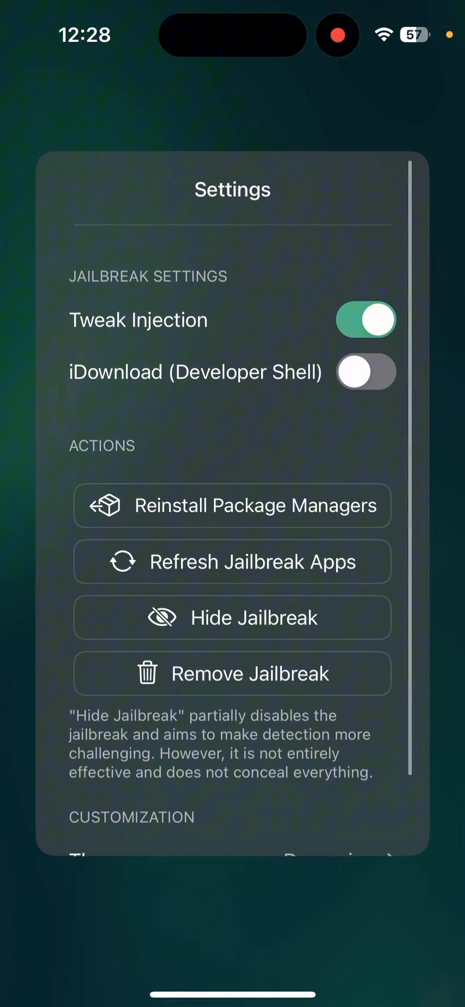
{"action": "left_click", "coordinate": [232, 506]}
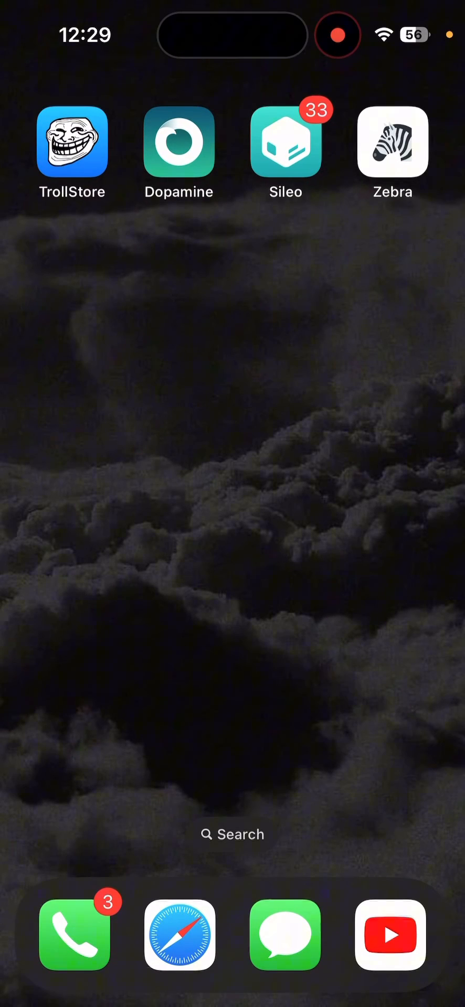
- Launch Sileo from the home screen to view its Featured tweaks page
{"action": "left_click", "coordinate": [178, 141]}
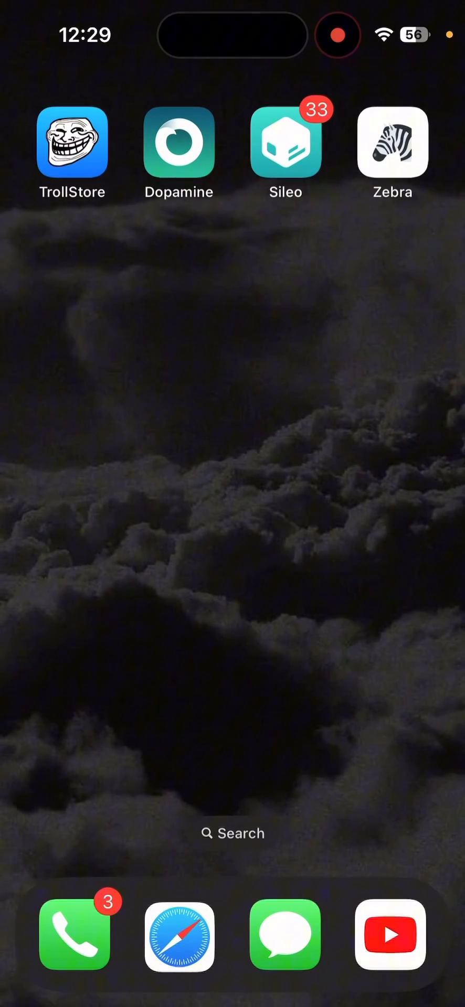
{"action": "left_click", "coordinate": [285, 141]}
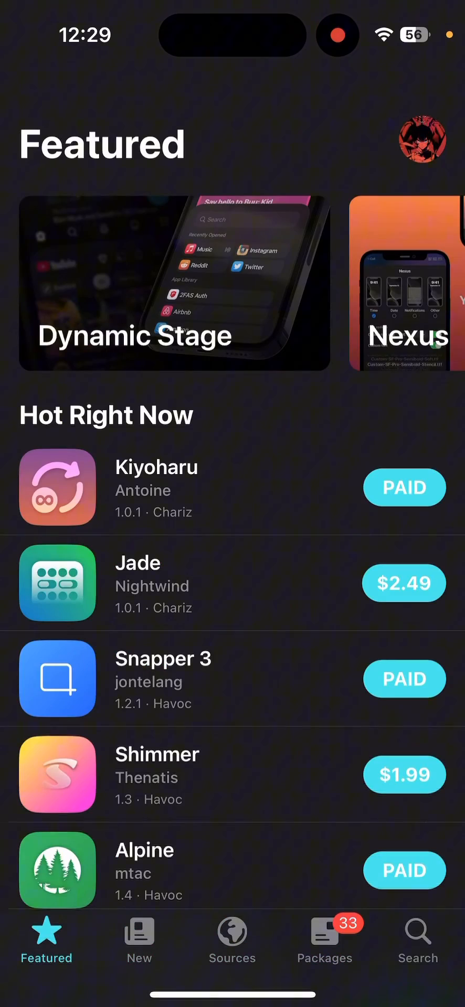
- Leave Sileo and reopen Dopamine to confirm the Jailbroken status
{"action": "left_click", "coordinate": [232, 941]}
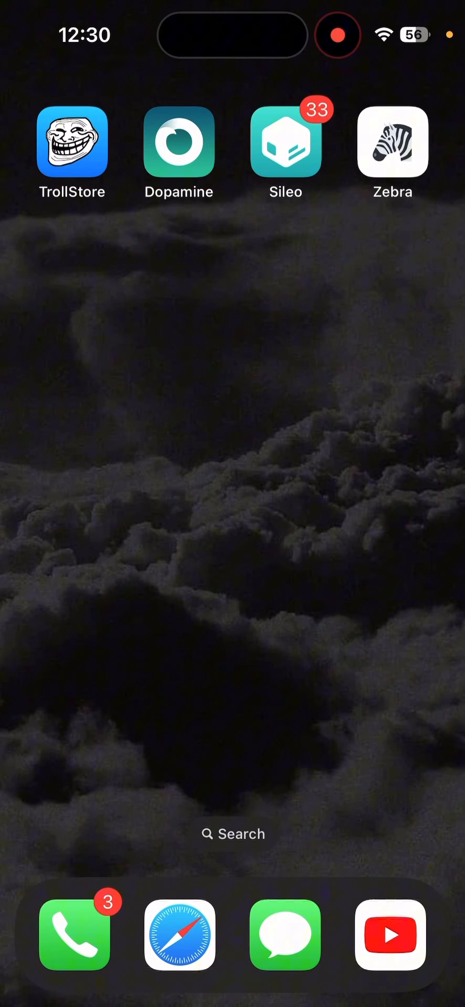
{"action": "left_click", "coordinate": [178, 141]}
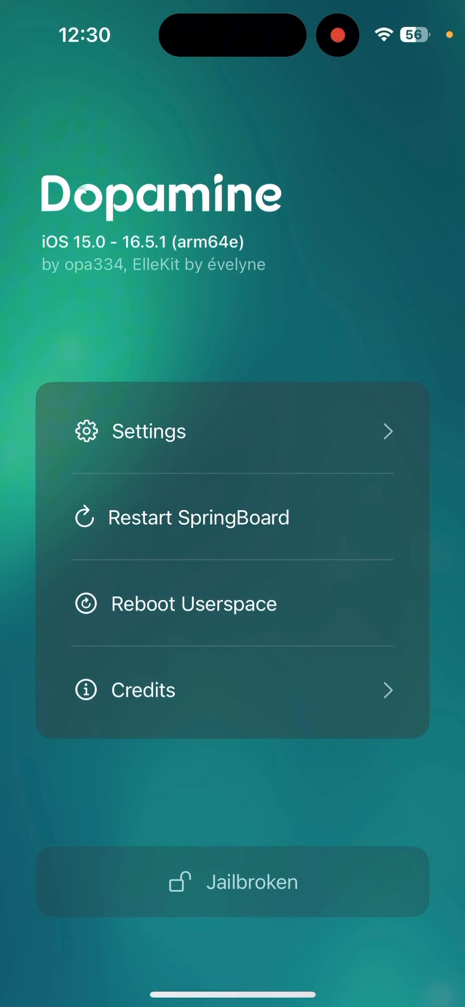